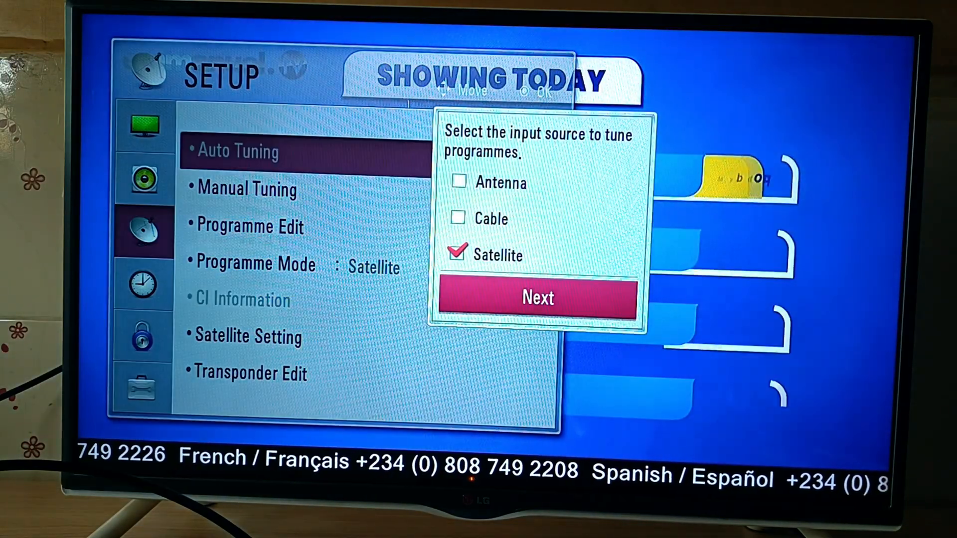
Continue Auto Tuning with Satellite and open the Satellite #1 detailed settings.
{"action": "left_click", "coordinate": [537, 298]}
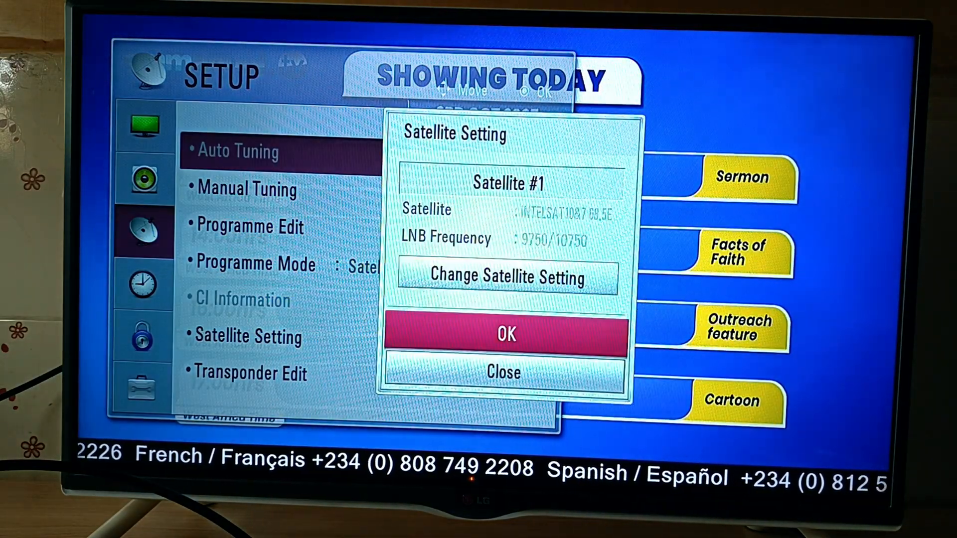
{"action": "left_click", "coordinate": [505, 277]}
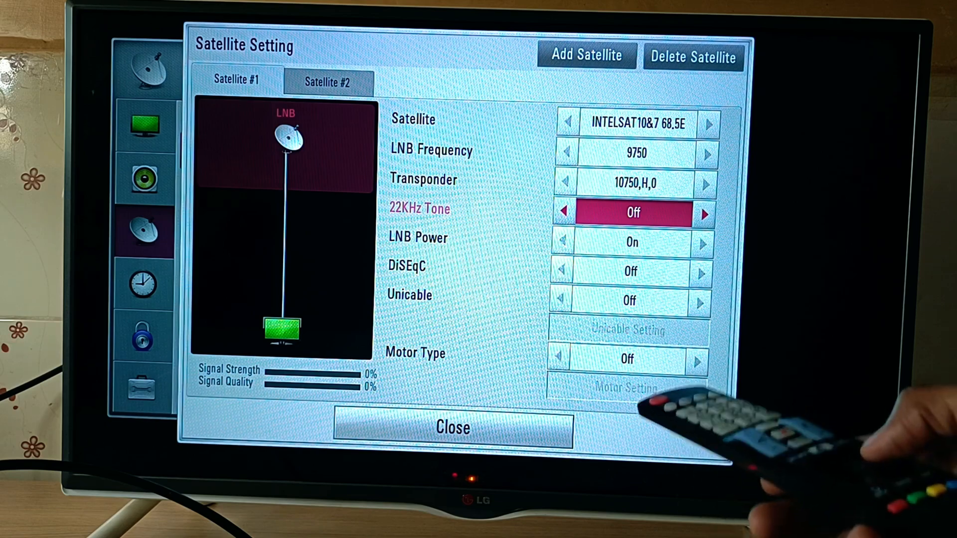
Close Satellite Setting and show the channel list with EMMANUEL TV HD and ANGEL TV.
{"action": "left_click", "coordinate": [703, 214]}
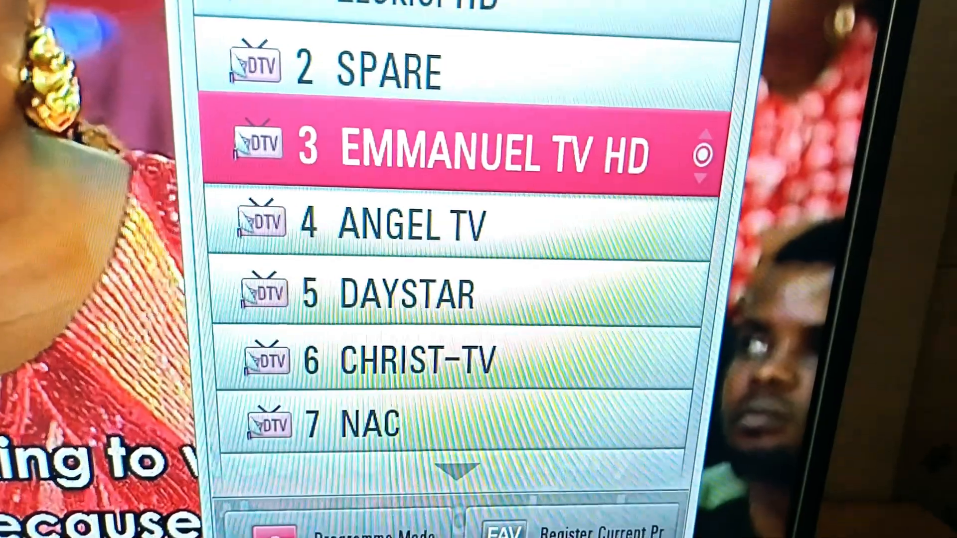
Scroll the channel list down past Homebase TV to the SW02Q 0/22KHz switch Short.
{"action": "scroll", "scroll_direction": "down", "scroll_amount": 3}
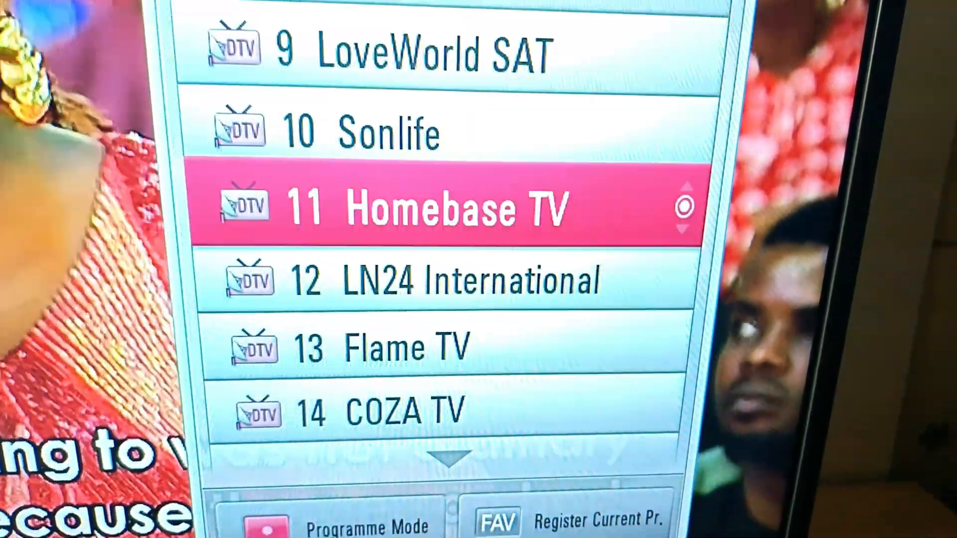
{"action": "scroll", "scroll_direction": "down", "scroll_amount": 3}
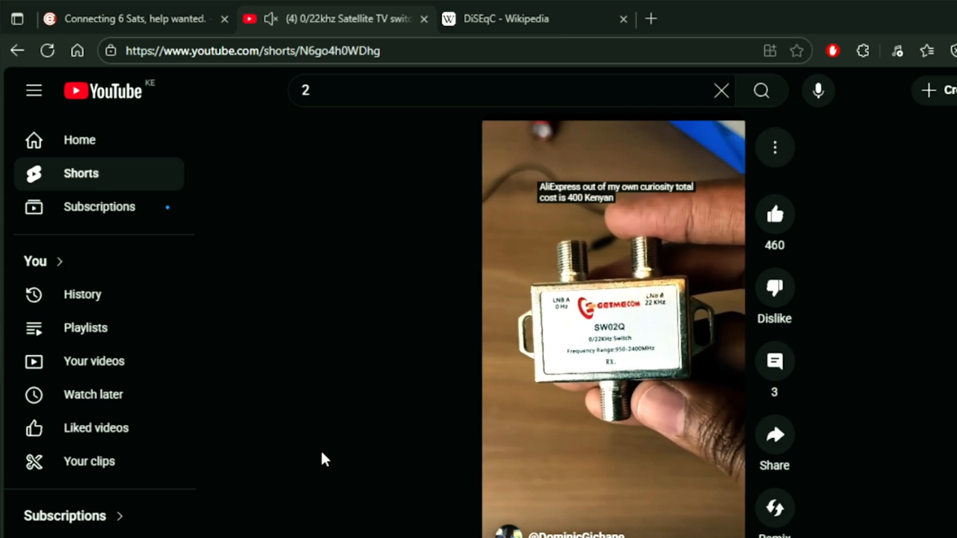
Read the DiSEqC 1.0 description in the Wikipedia article, selecting words.
{"action": "left_click", "coordinate": [494, 19]}
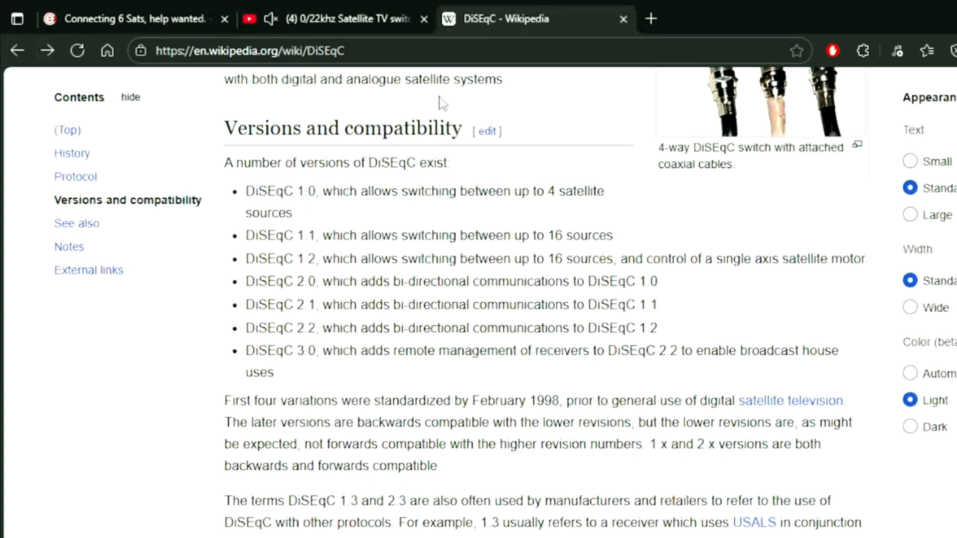
{"action": "mouse_move", "coordinate": [374, 158]}
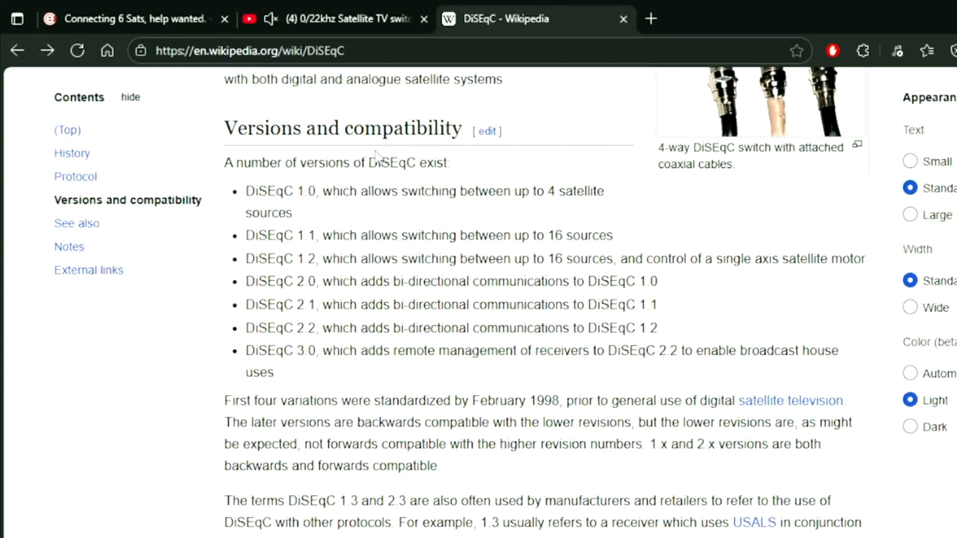
{"action": "mouse_move", "coordinate": [307, 218]}
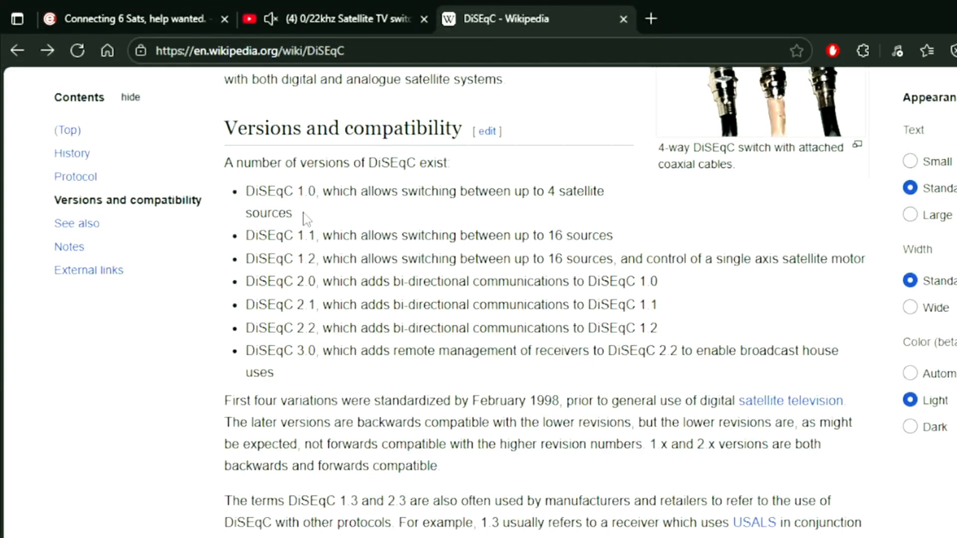
{"action": "double_click", "coordinate": [278, 212]}
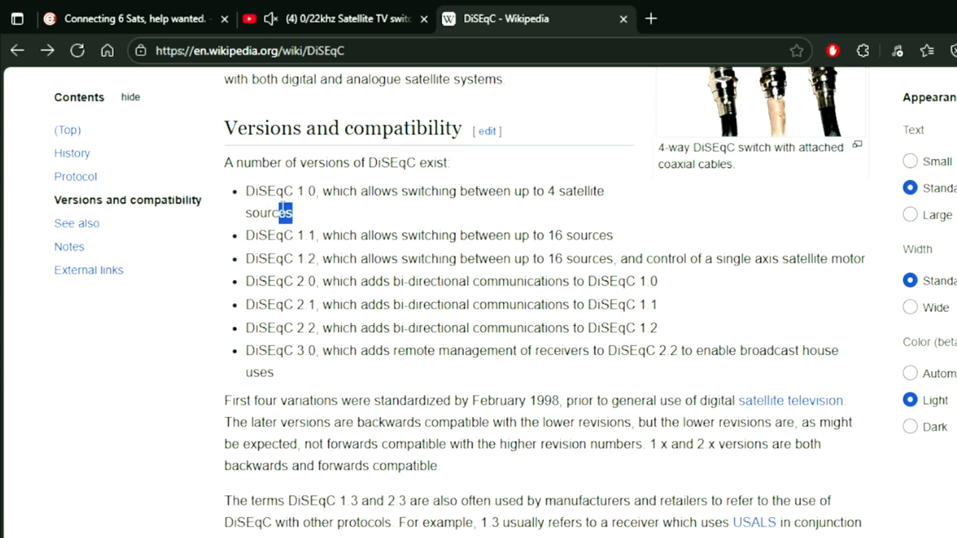
{"action": "double_click", "coordinate": [270, 191]}
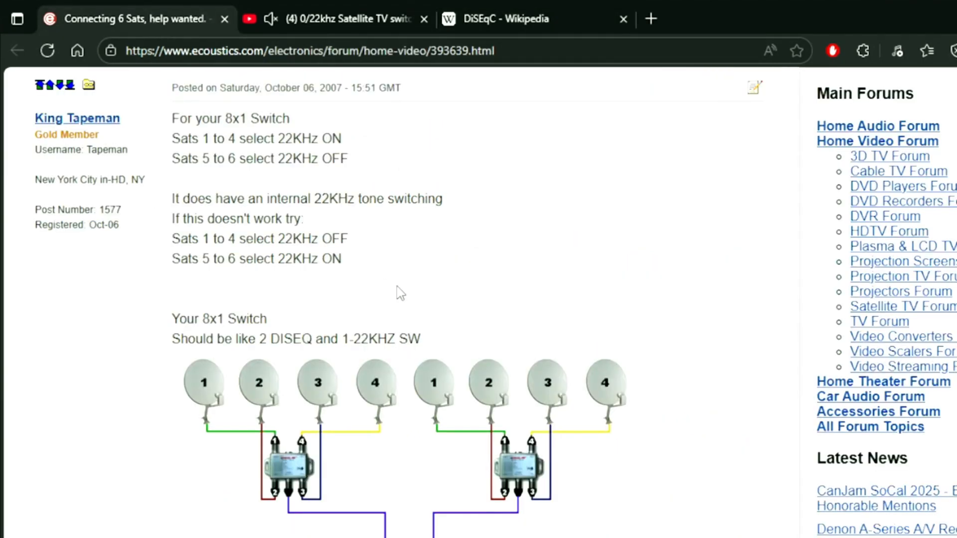
Scroll the Connecting 6 Sats thread to the five-satellite 22KHz follow-up post.
{"action": "scroll", "scroll_direction": "down", "scroll_amount": 3}
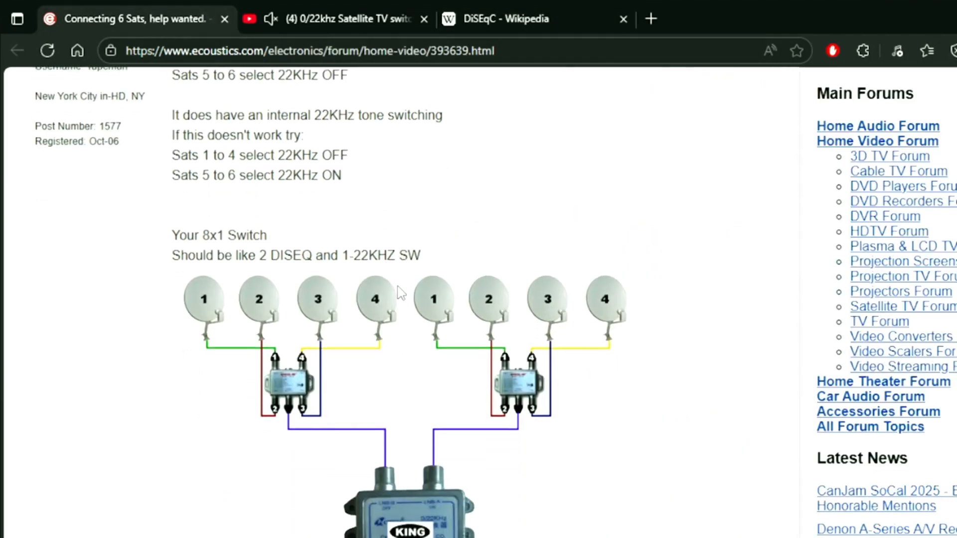
{"action": "scroll", "scroll_direction": "down", "scroll_amount": 3}
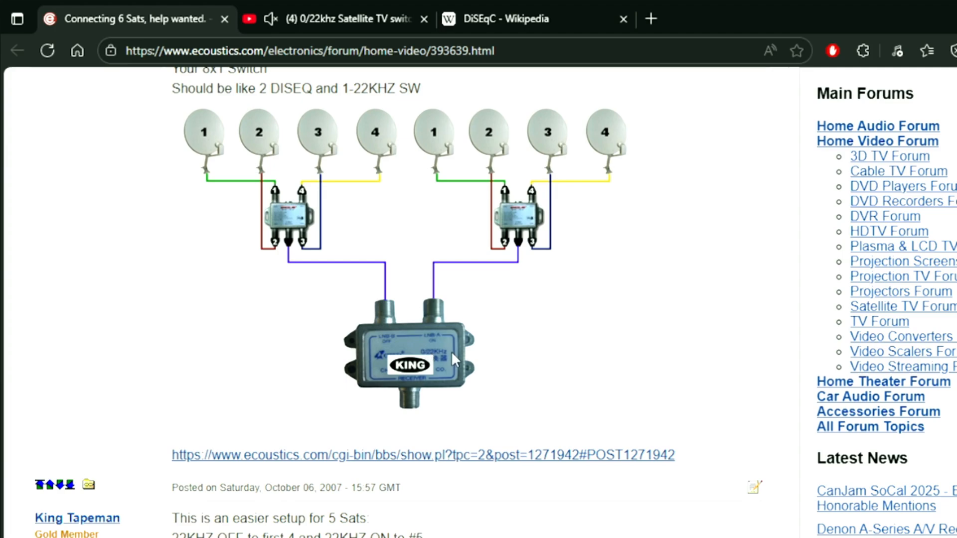
{"action": "mouse_move", "coordinate": [543, 287]}
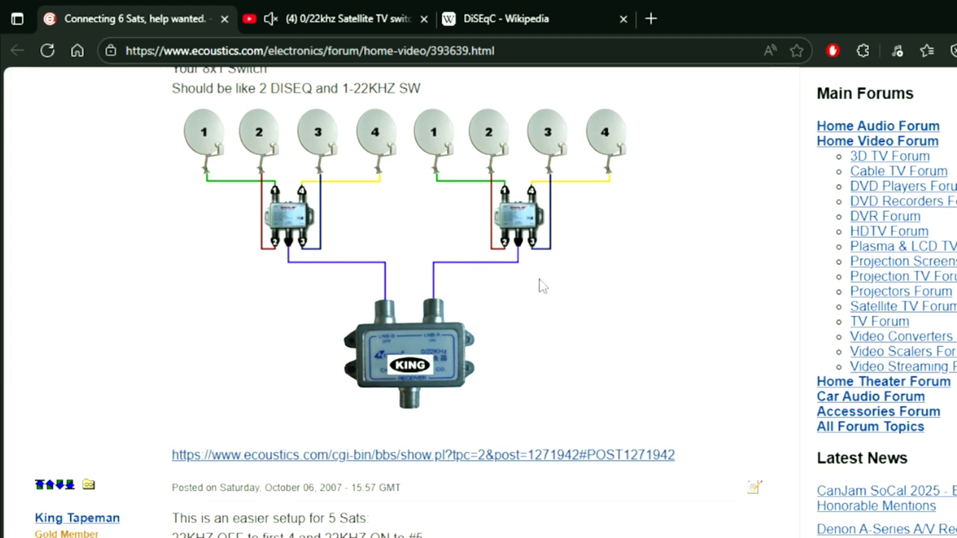
{"action": "scroll", "scroll_direction": "up", "scroll_amount": 3}
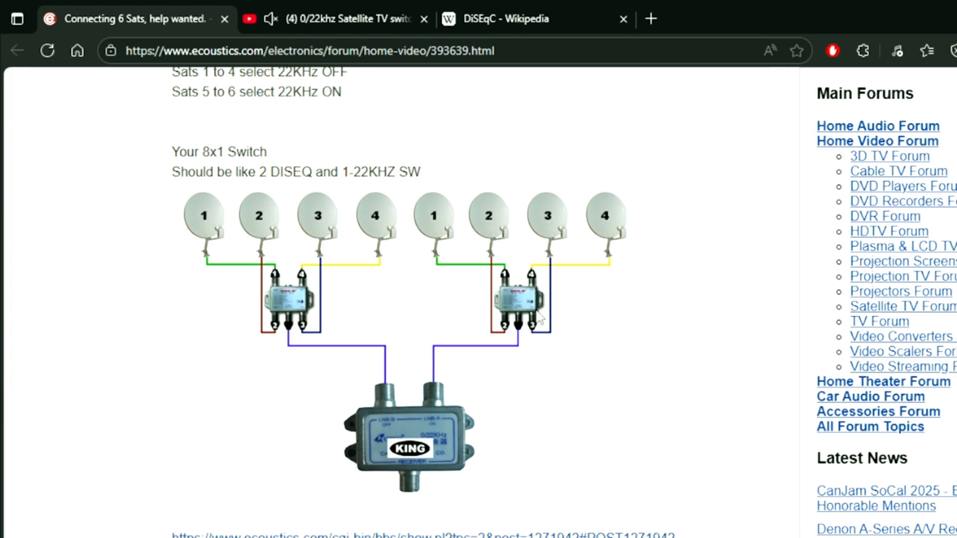
{"action": "scroll", "scroll_direction": "up", "scroll_amount": 3}
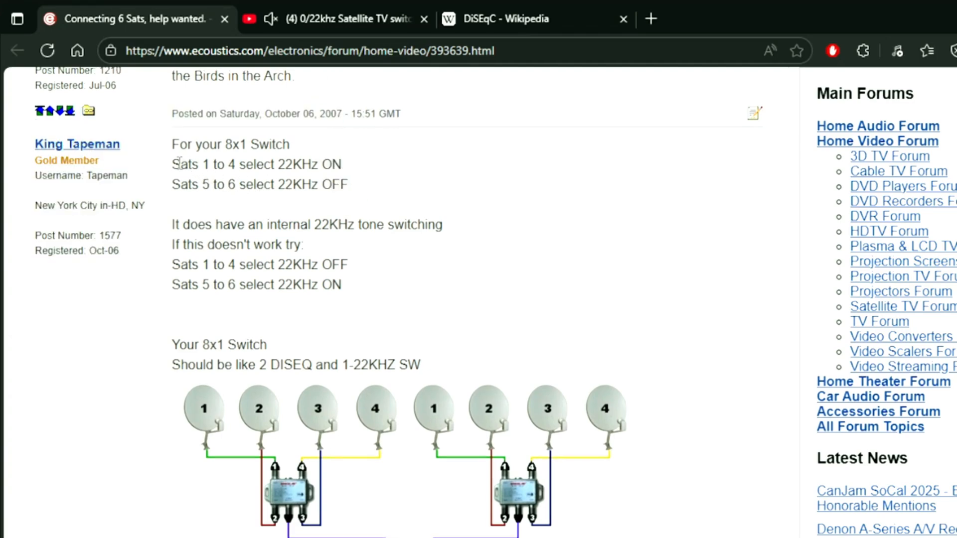
{"action": "mouse_move", "coordinate": [280, 163]}
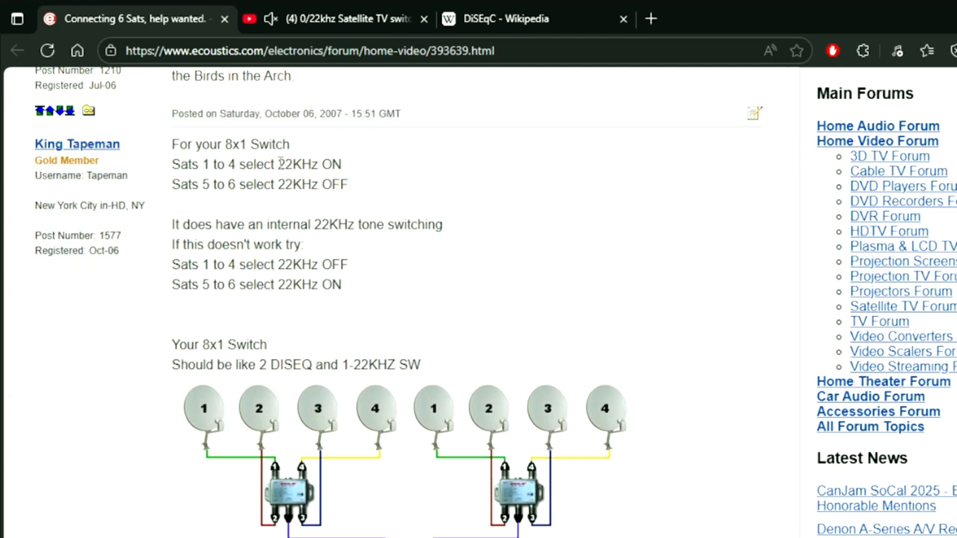
{"action": "scroll", "scroll_direction": "down", "scroll_amount": 3}
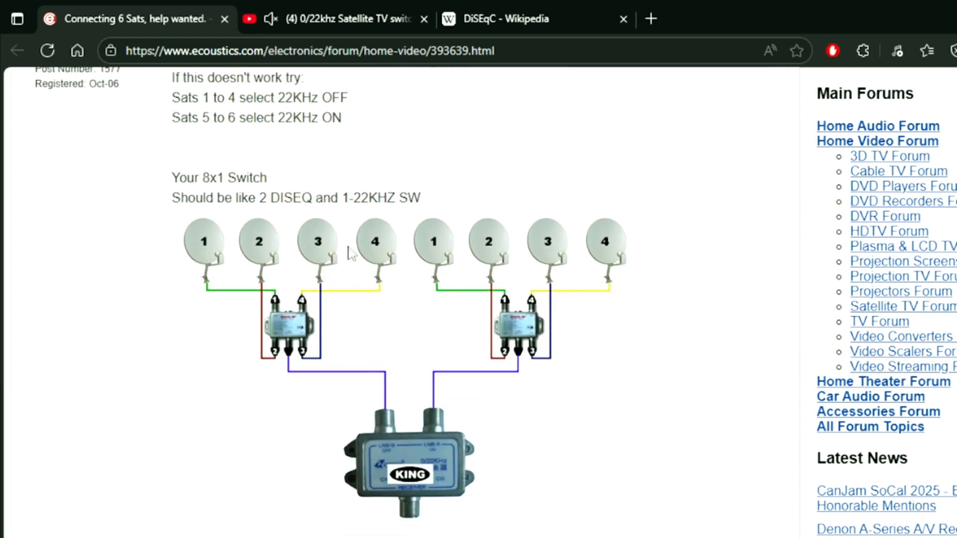
{"action": "mouse_move", "coordinate": [359, 236]}
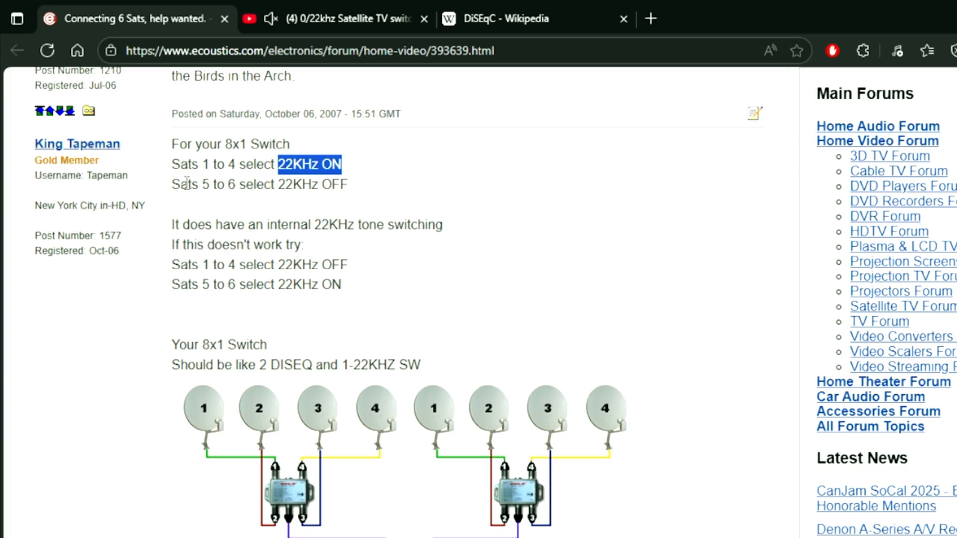
{"action": "mouse_move", "coordinate": [304, 203]}
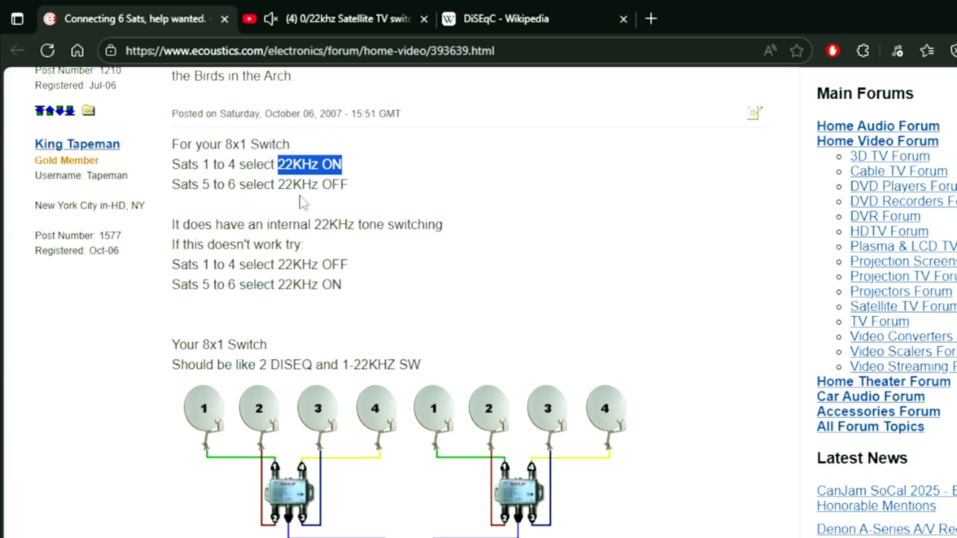
{"action": "scroll", "scroll_direction": "down", "scroll_amount": 3}
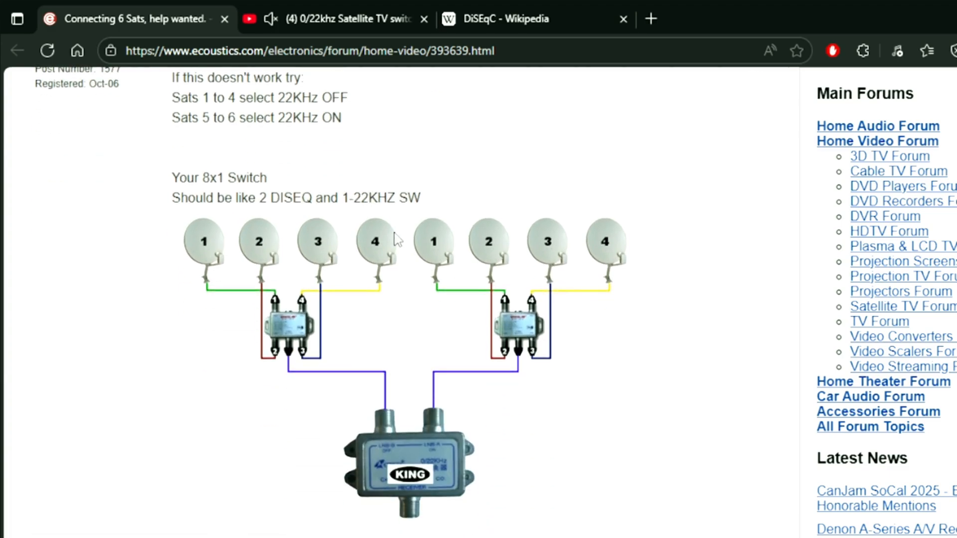
{"action": "scroll", "scroll_direction": "down", "scroll_amount": 3}
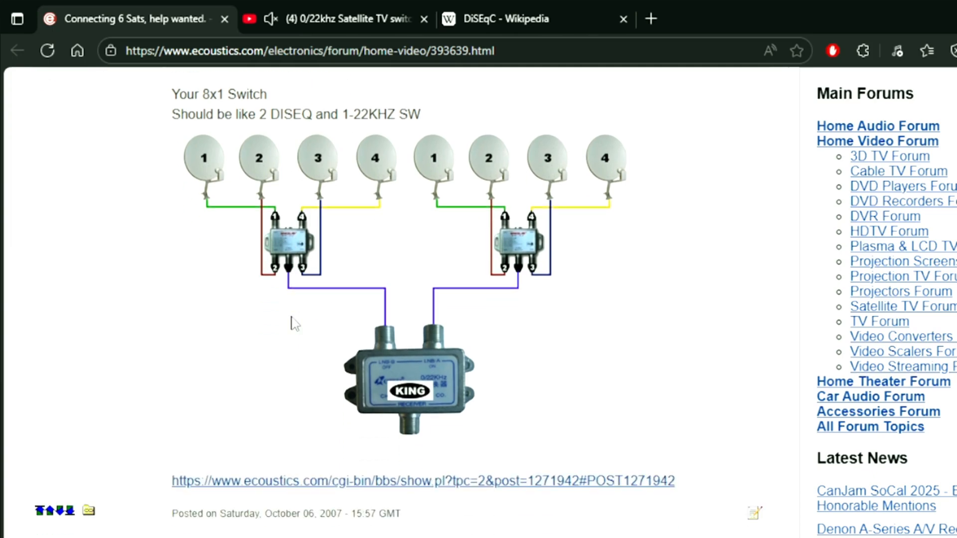
{"action": "mouse_move", "coordinate": [456, 195]}
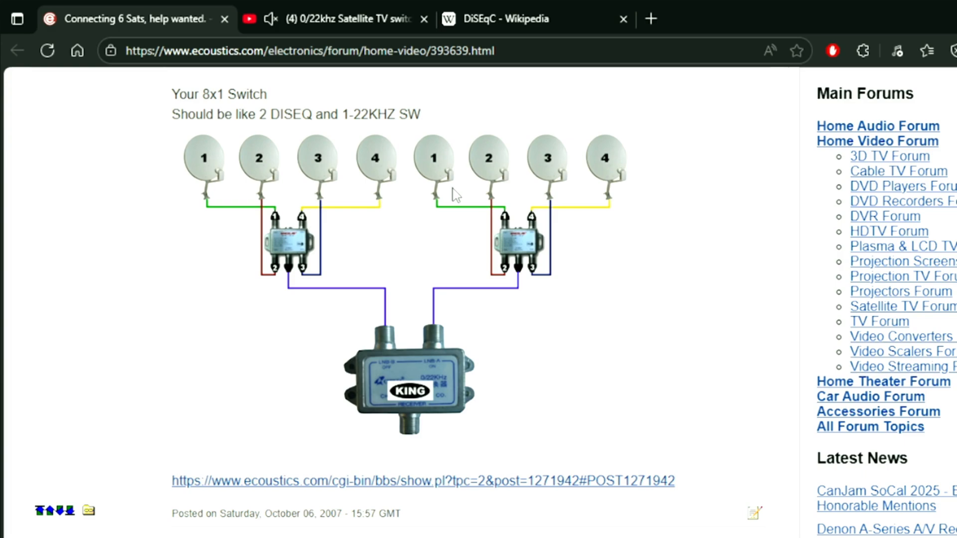
{"action": "mouse_move", "coordinate": [340, 297]}
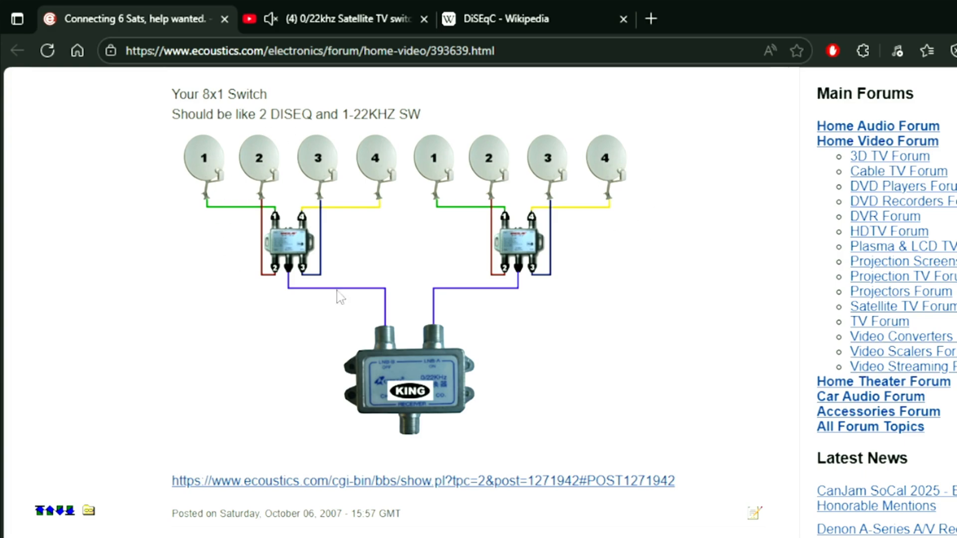
{"action": "scroll", "scroll_direction": "down", "scroll_amount": 3}
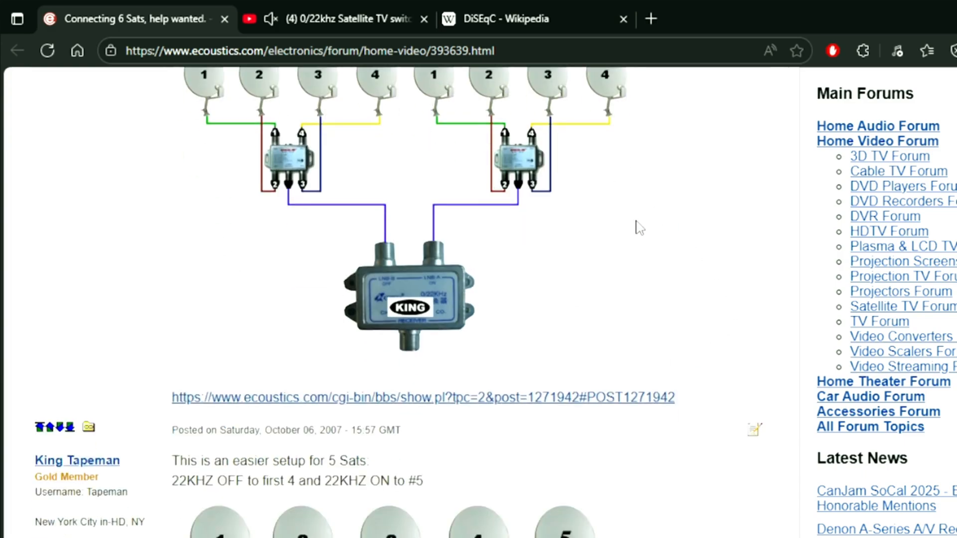
{"action": "scroll", "scroll_direction": "down", "scroll_amount": 3}
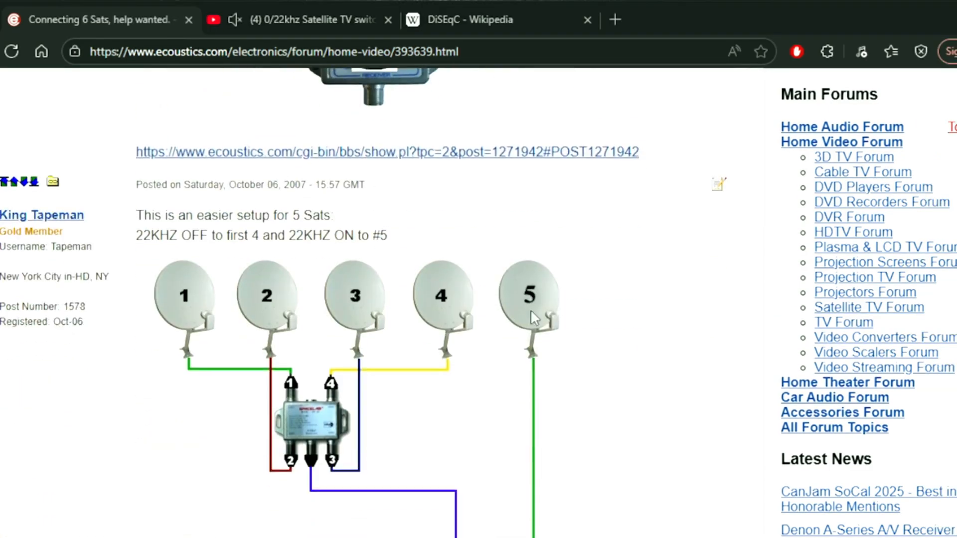
{"action": "scroll", "scroll_direction": "down", "scroll_amount": 3}
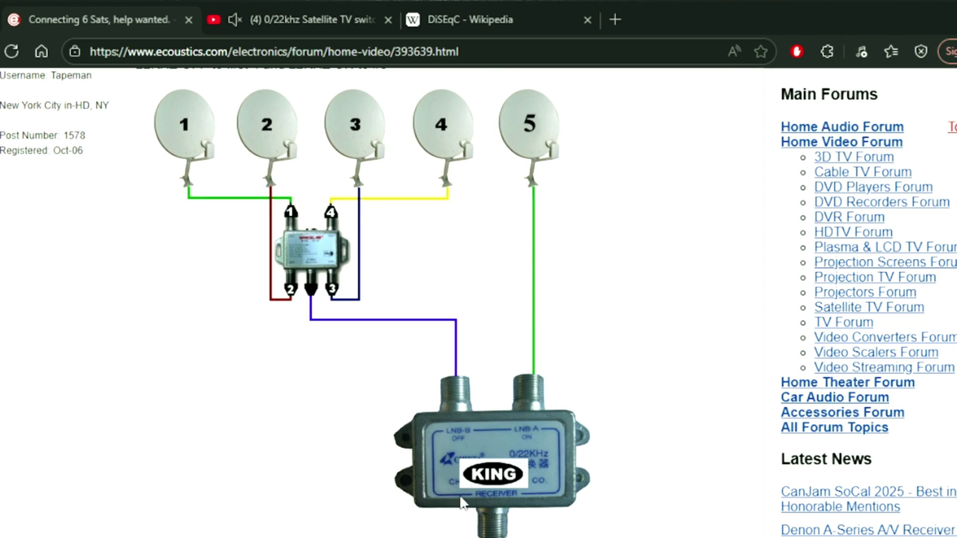
{"action": "mouse_move", "coordinate": [306, 276]}
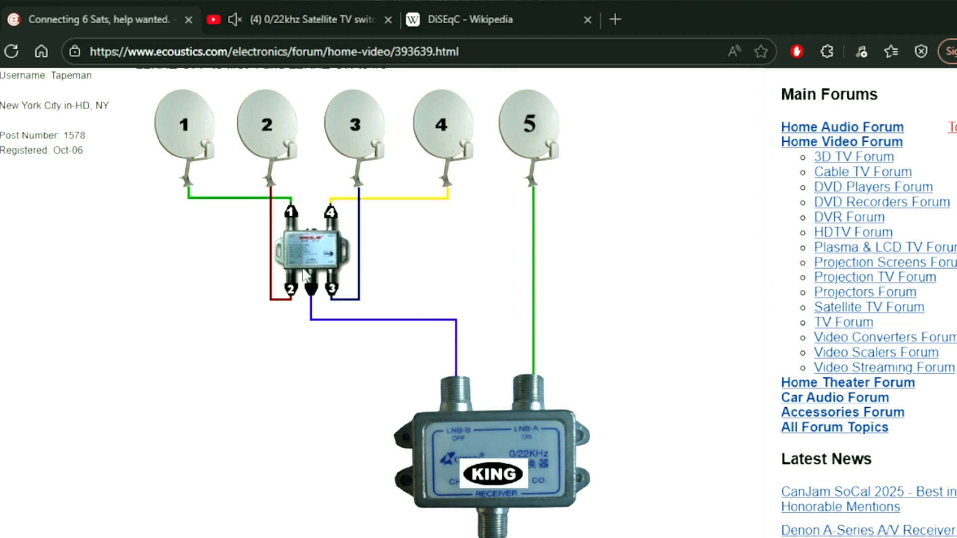
{"action": "mouse_move", "coordinate": [198, 159]}
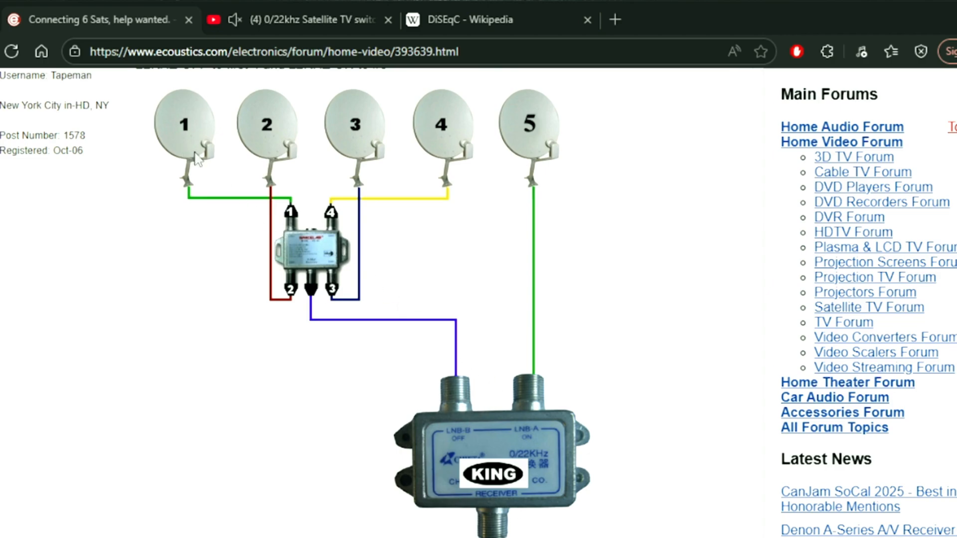
{"action": "mouse_move", "coordinate": [473, 333]}
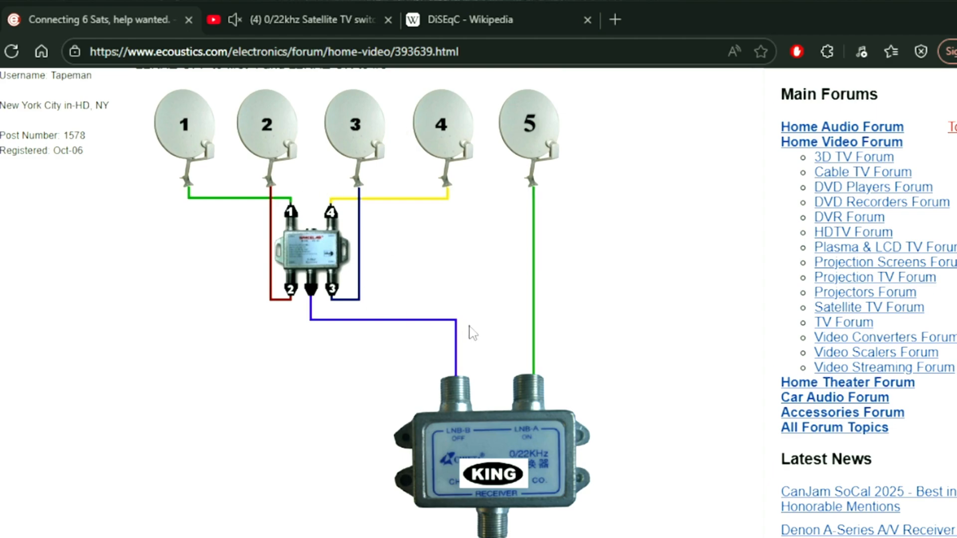
{"action": "mouse_move", "coordinate": [471, 424]}
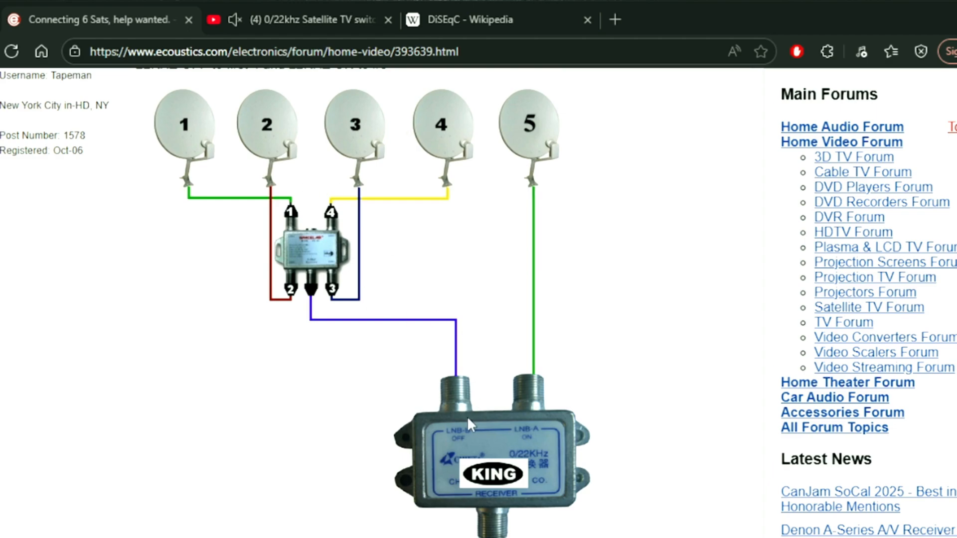
{"action": "mouse_move", "coordinate": [542, 140]}
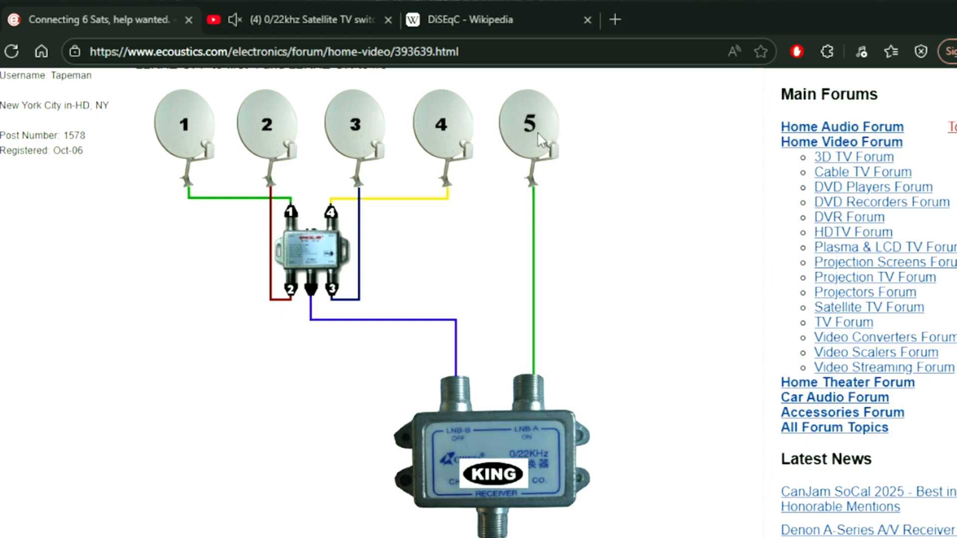
{"action": "mouse_move", "coordinate": [533, 404]}
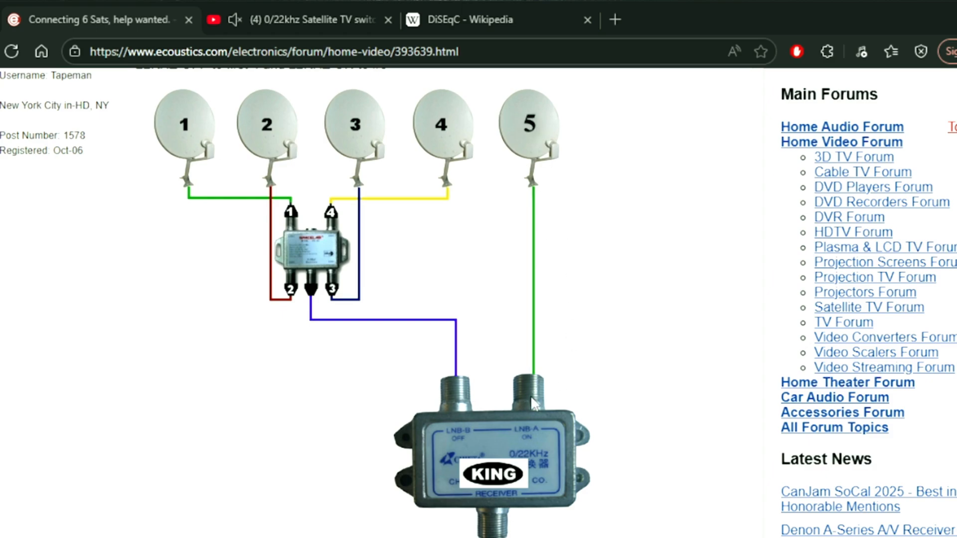
{"action": "mouse_move", "coordinate": [542, 408]}
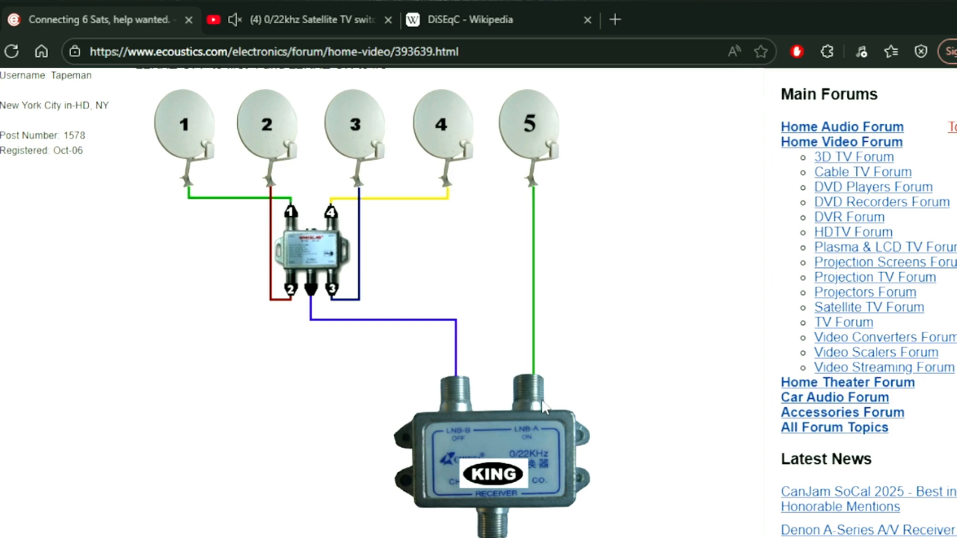
{"action": "scroll", "scroll_direction": "up", "scroll_amount": 3}
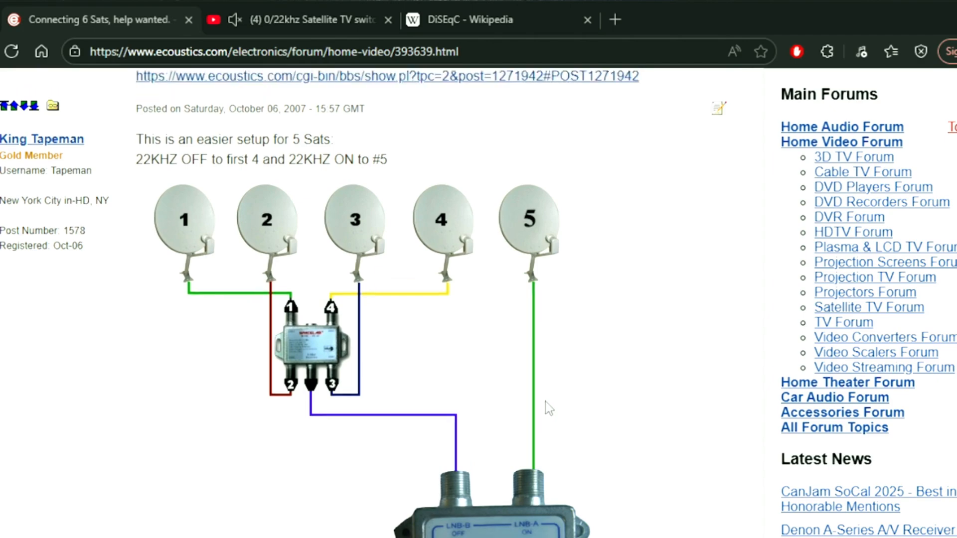
{"action": "scroll", "scroll_direction": "down", "scroll_amount": 3}
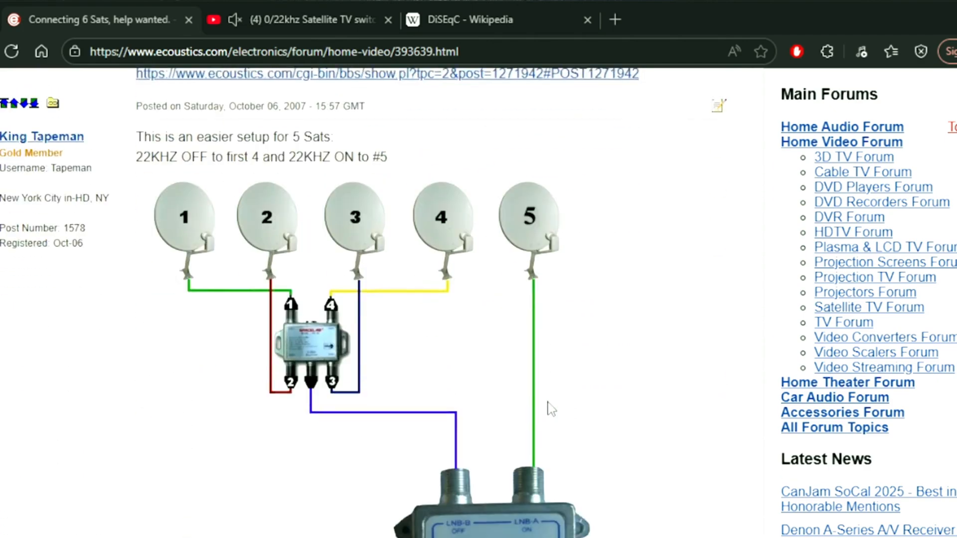
{"action": "scroll", "scroll_direction": "up", "scroll_amount": 3}
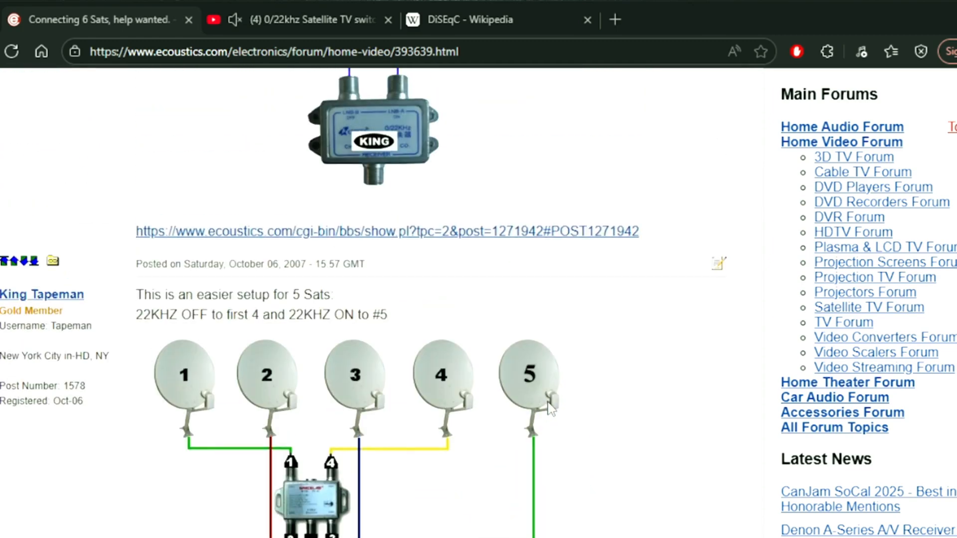